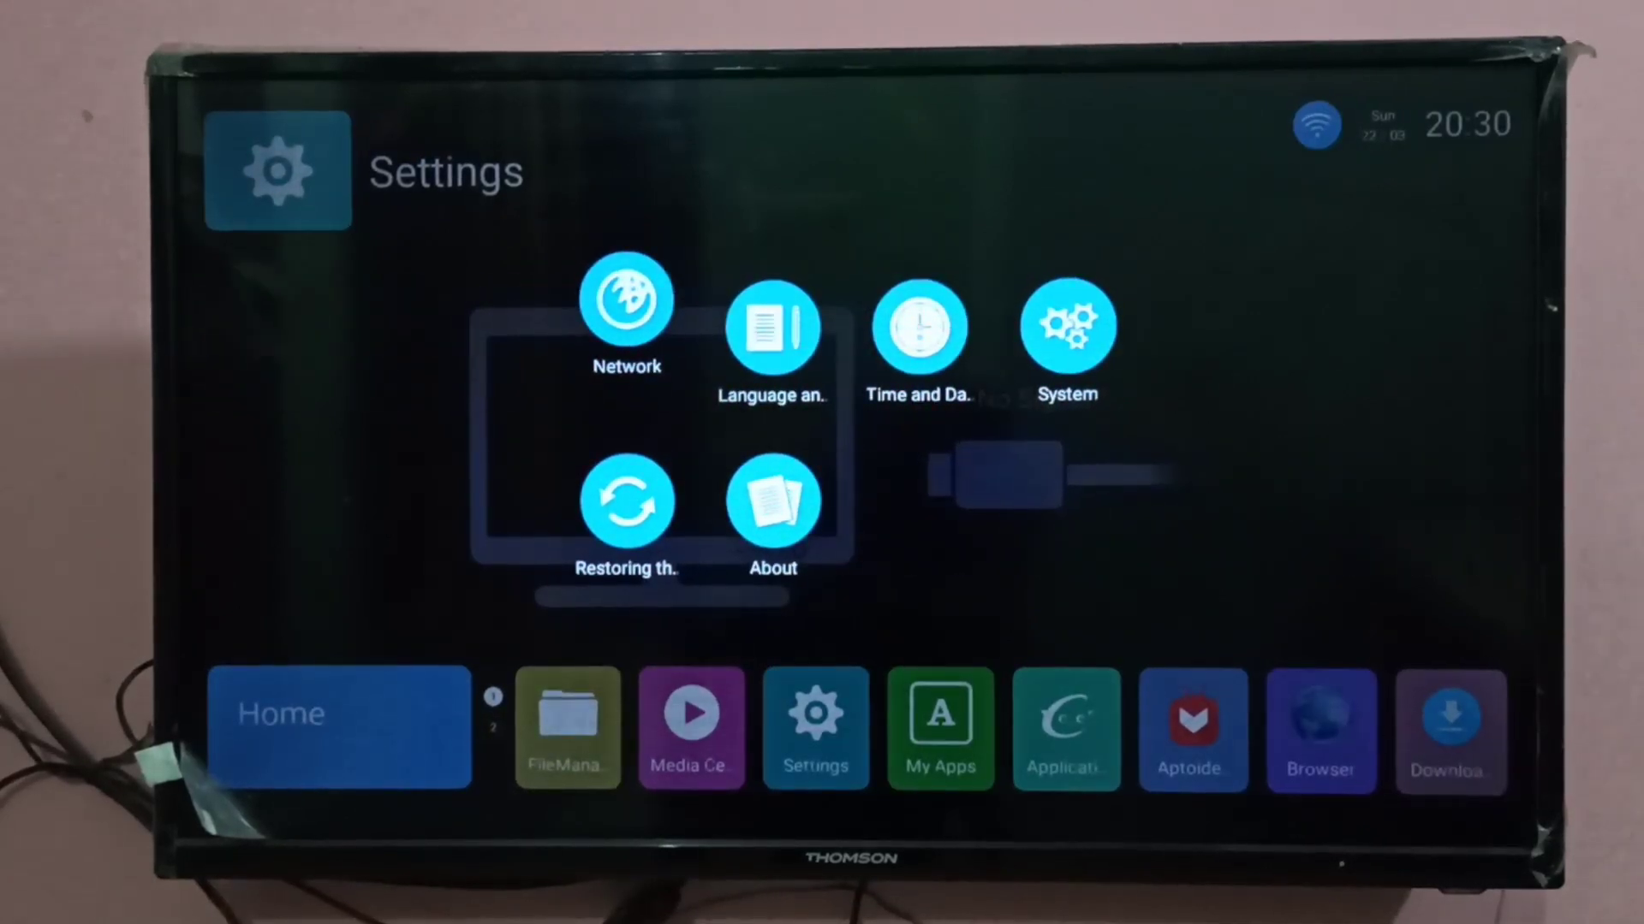
- Show the TV's wireless connection details with its IP address in Network settings
click(627, 300)
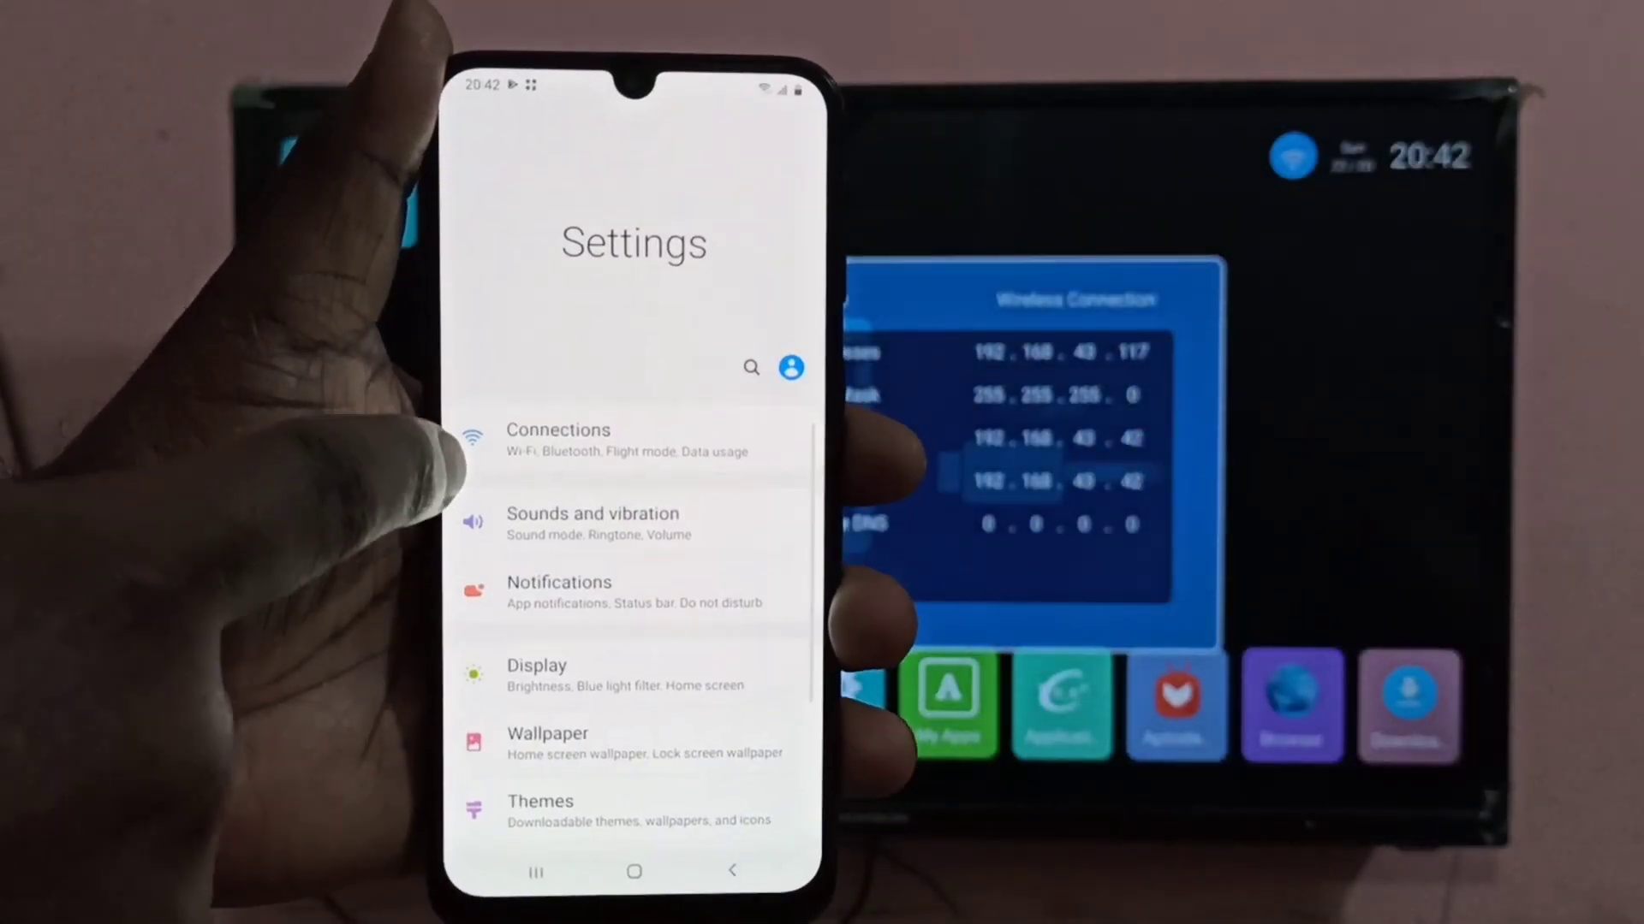
- View Connections > Wi-Fi to confirm the phone is on the mywifi network
click(558, 440)
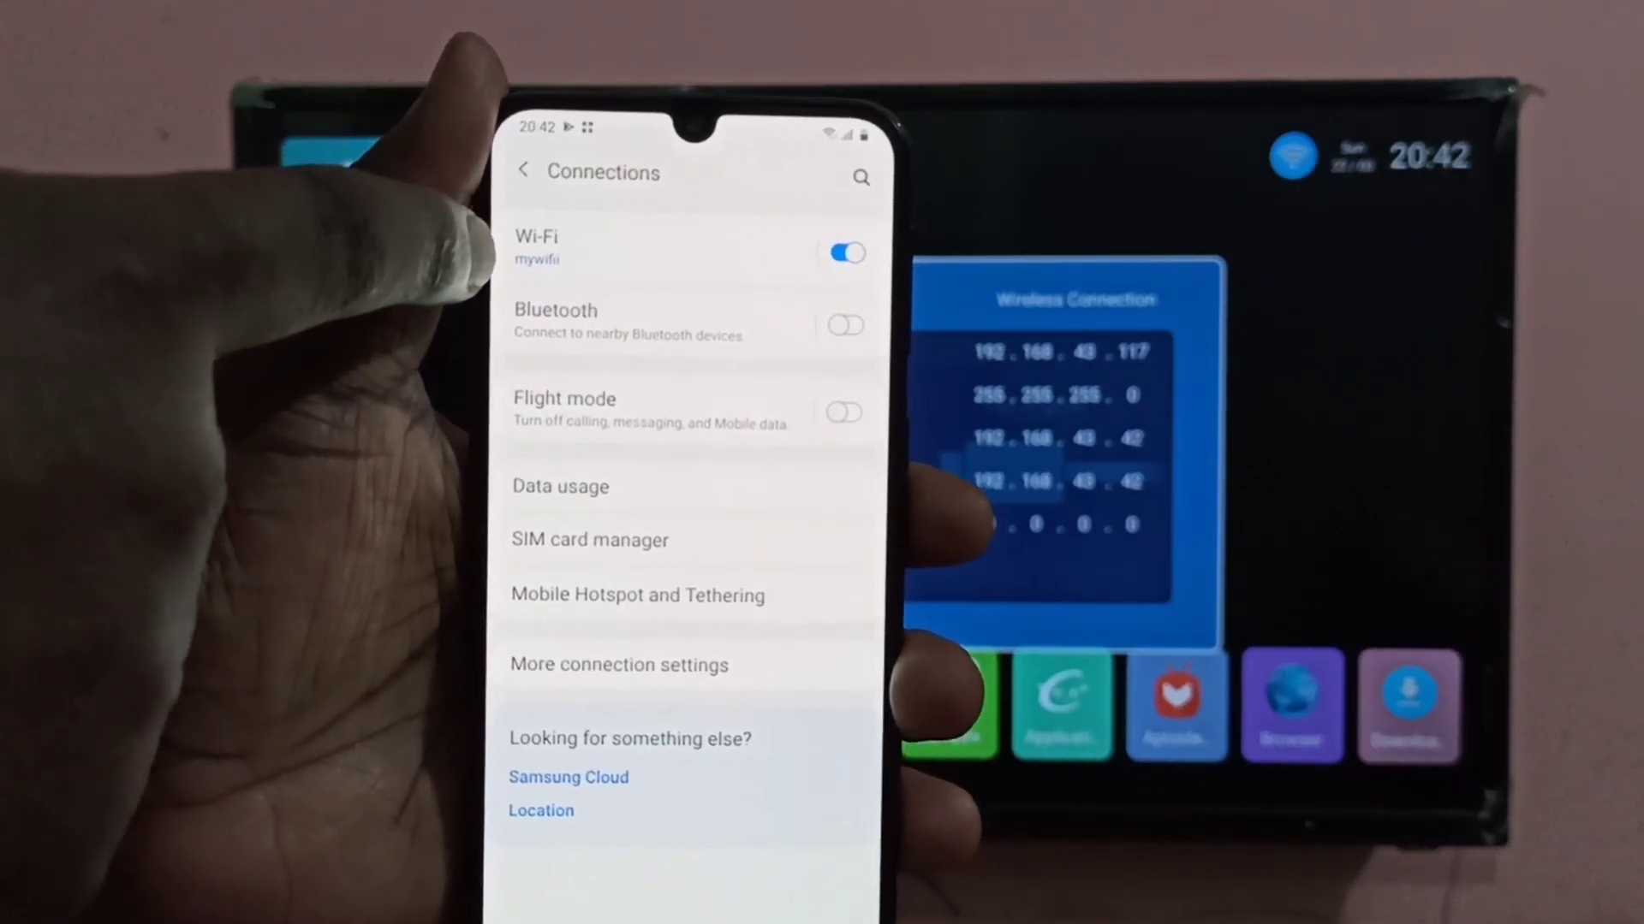
click(541, 238)
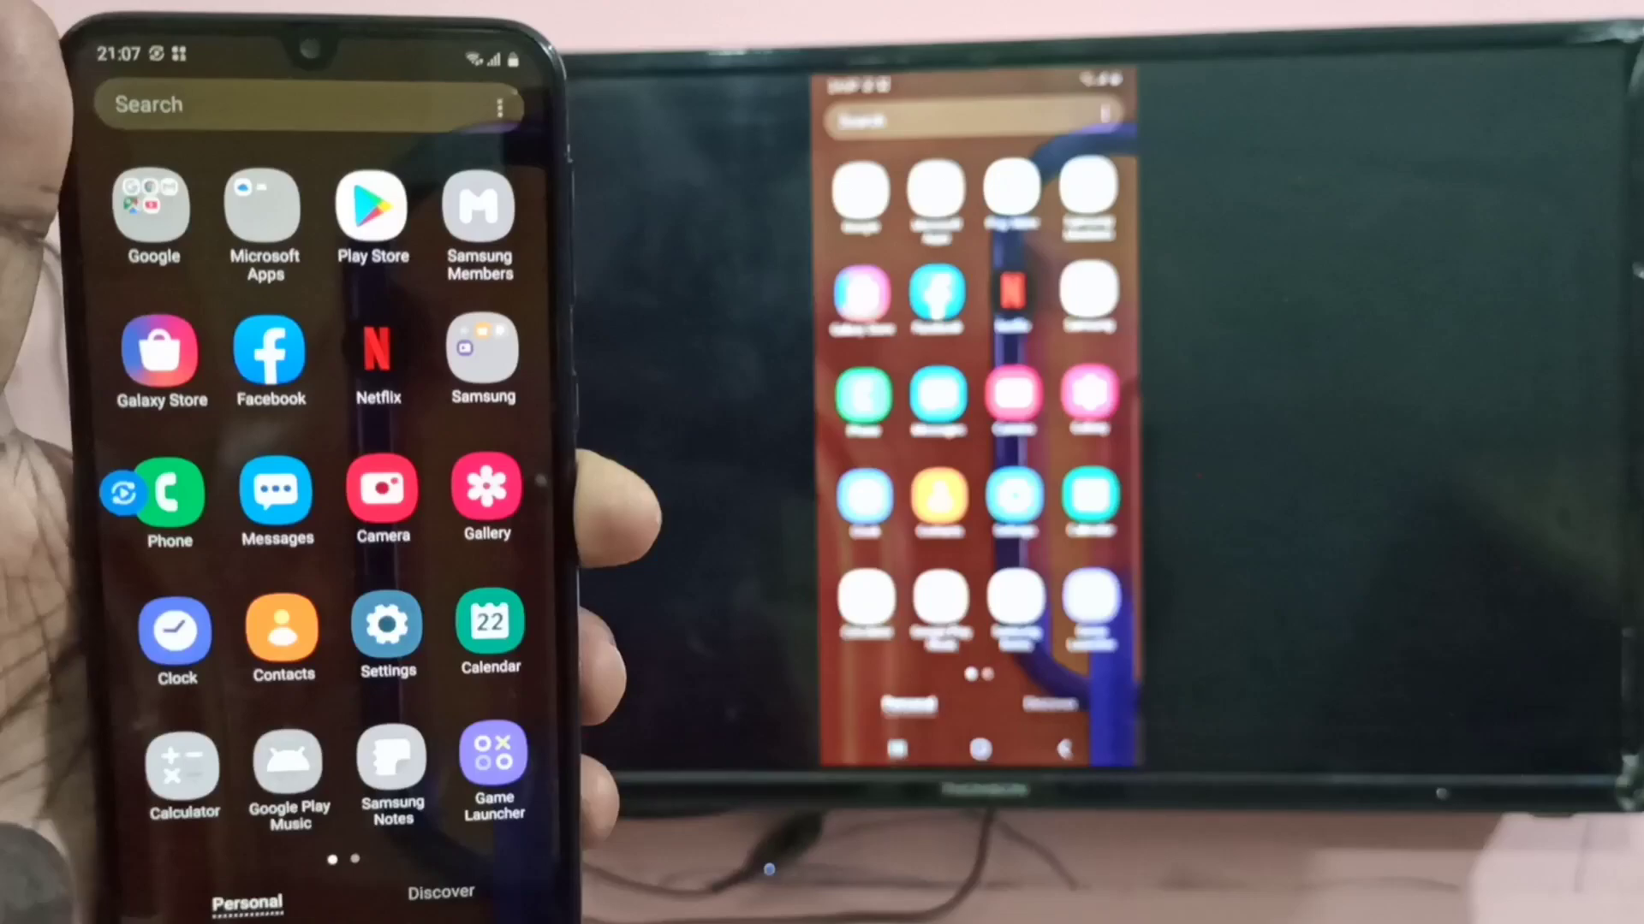
- Show phone Settings mirrored in landscape on the TV, scrolled to Accessibility and Software update
click(387, 630)
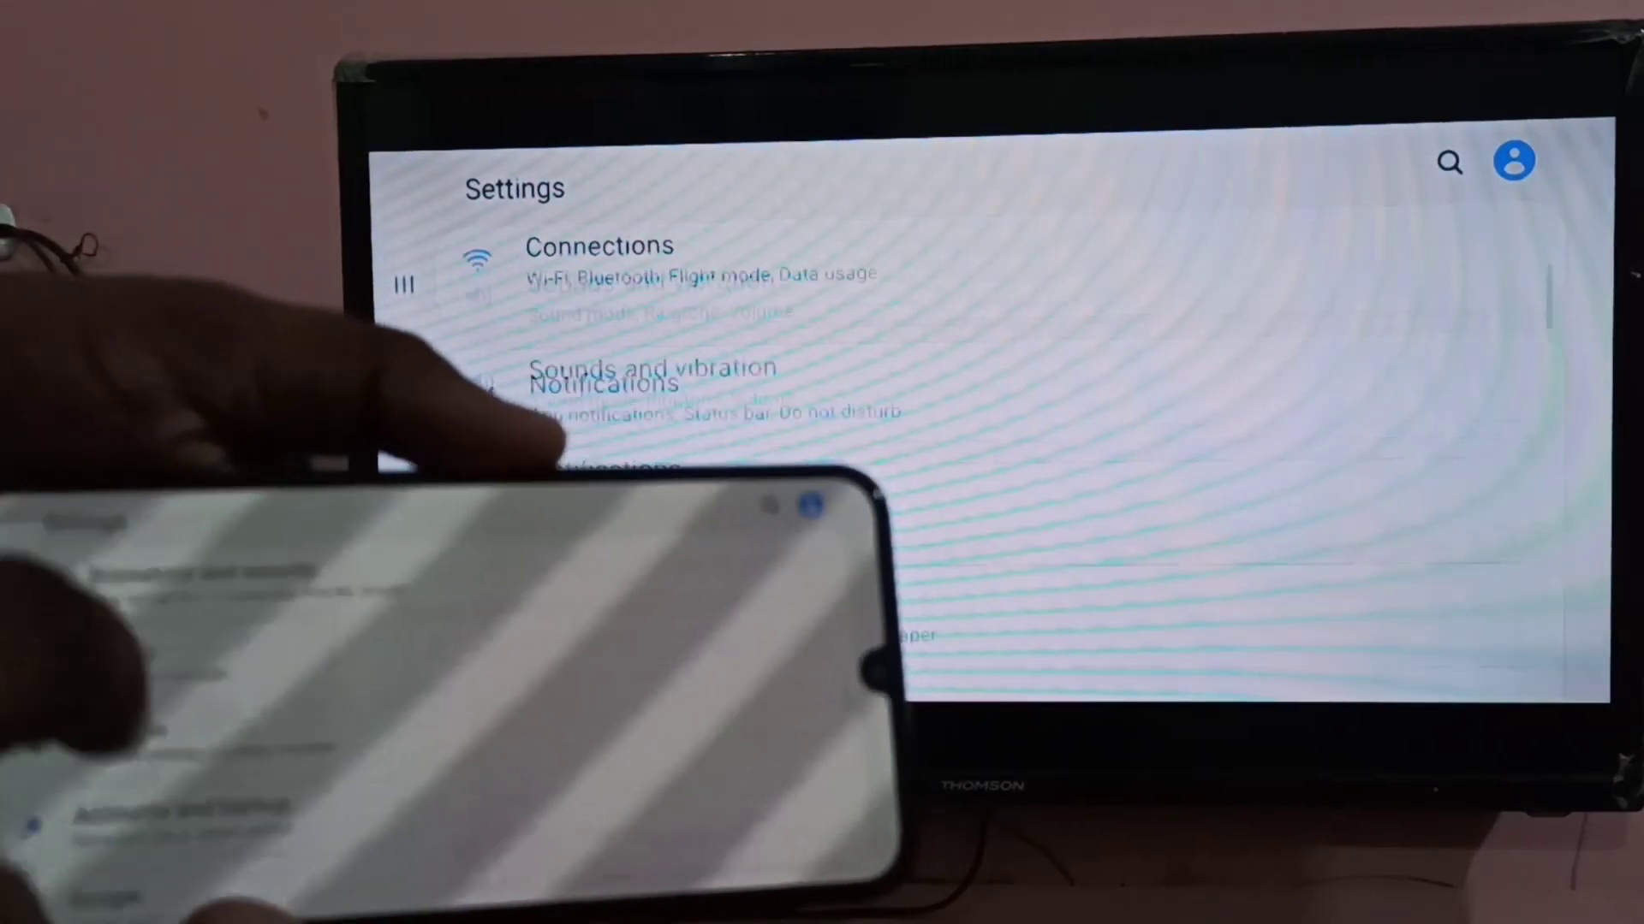
scroll(down, 3)
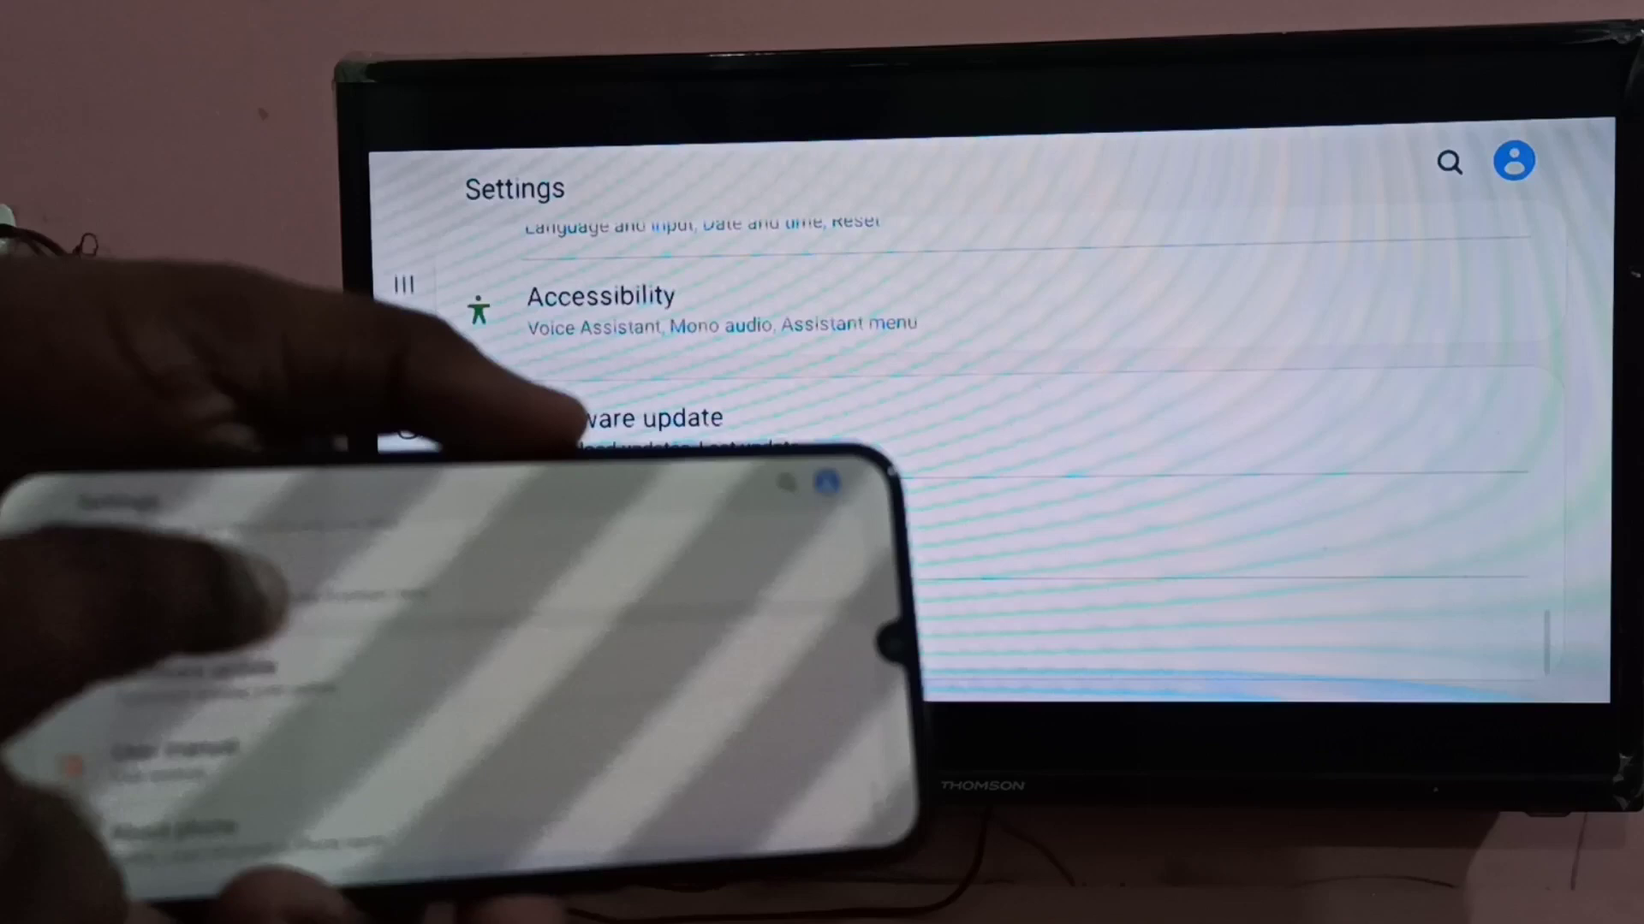